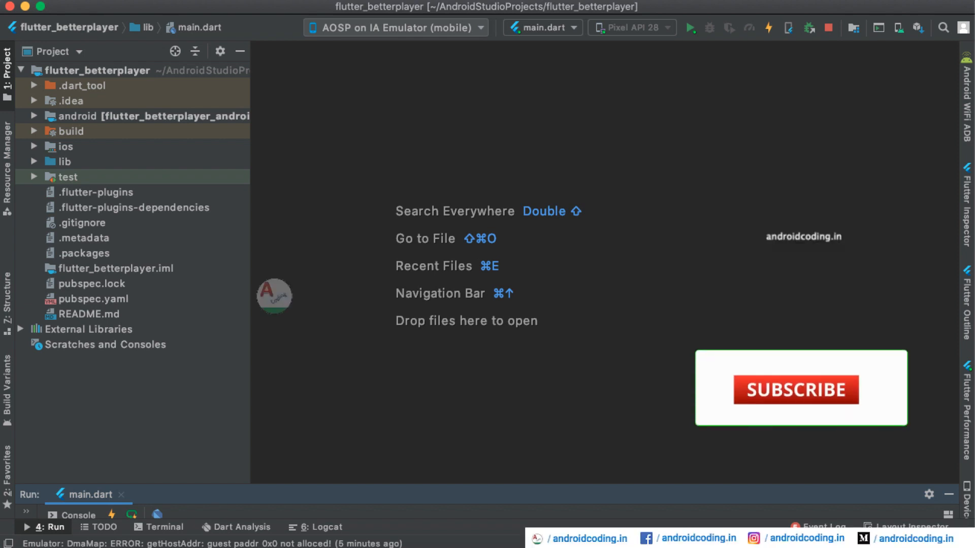
Step: Check pubspec.yaml for the better_player ^0.0.48 dependency, then expand the lib folder
{"action": "left_click", "coordinate": [798, 389]}
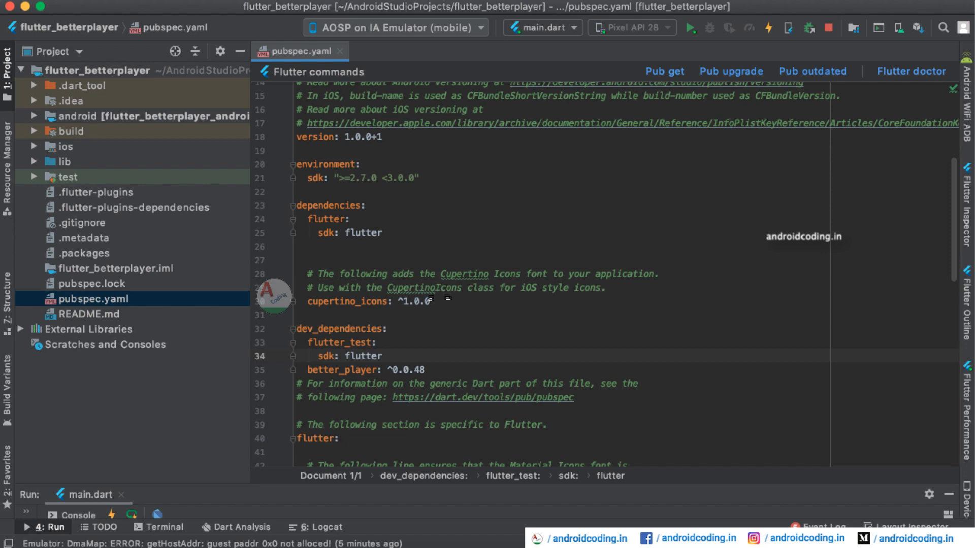
{"action": "left_click", "coordinate": [340, 51]}
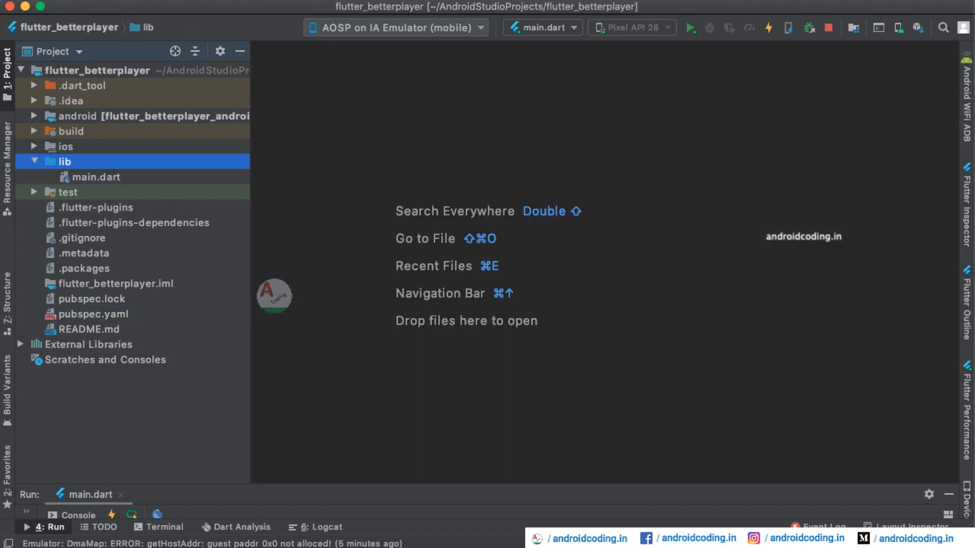
Step: Open main.dart and scroll to _MyHomePageState's 16:9 BetterPlayer.network ElephantsDream player
{"action": "double_click", "coordinate": [94, 177]}
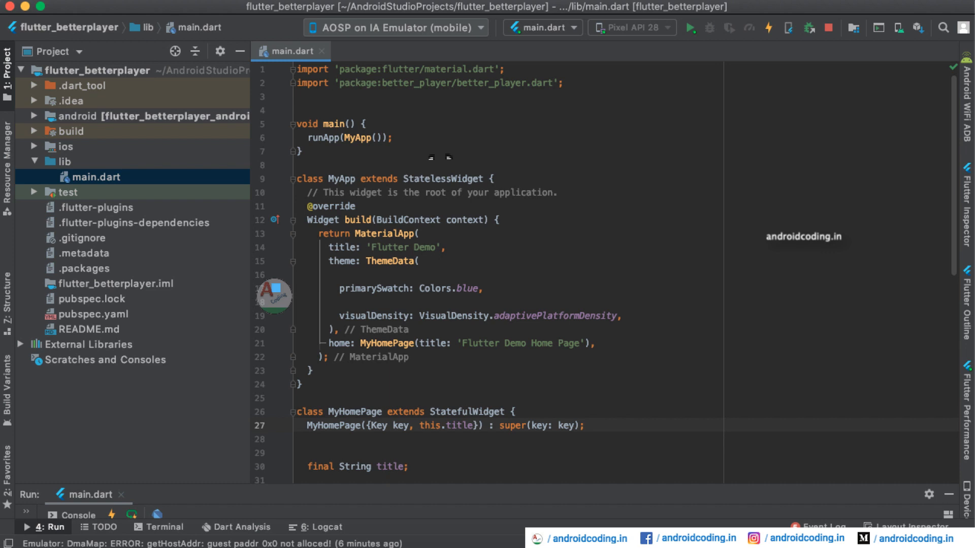
{"action": "scroll", "scroll_direction": "down", "scroll_amount": 3}
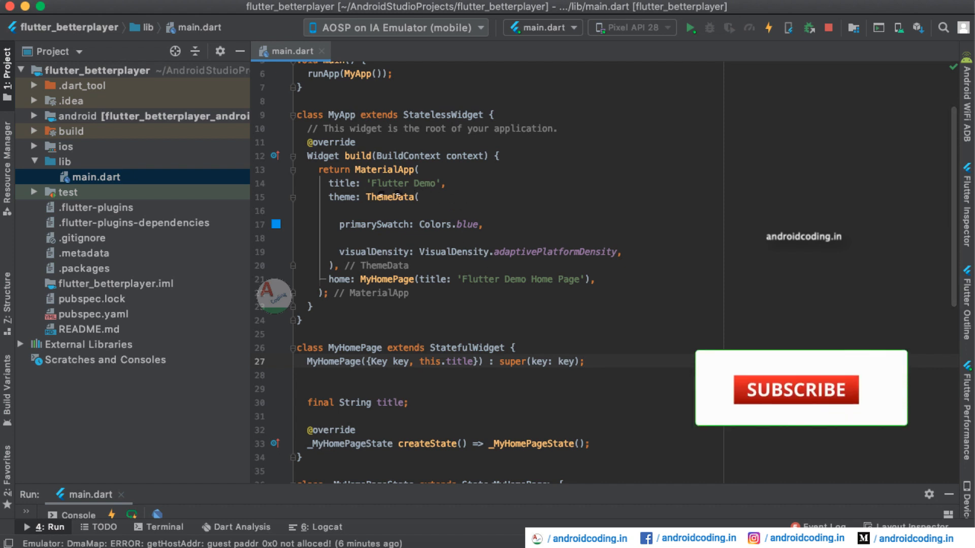
{"action": "scroll", "scroll_direction": "down", "scroll_amount": 3}
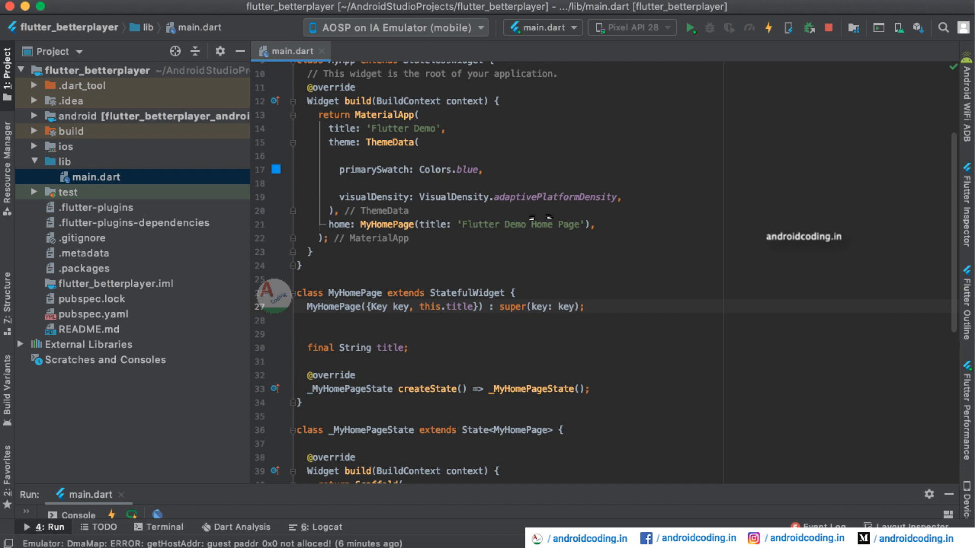
{"action": "scroll", "scroll_direction": "down", "scroll_amount": 3}
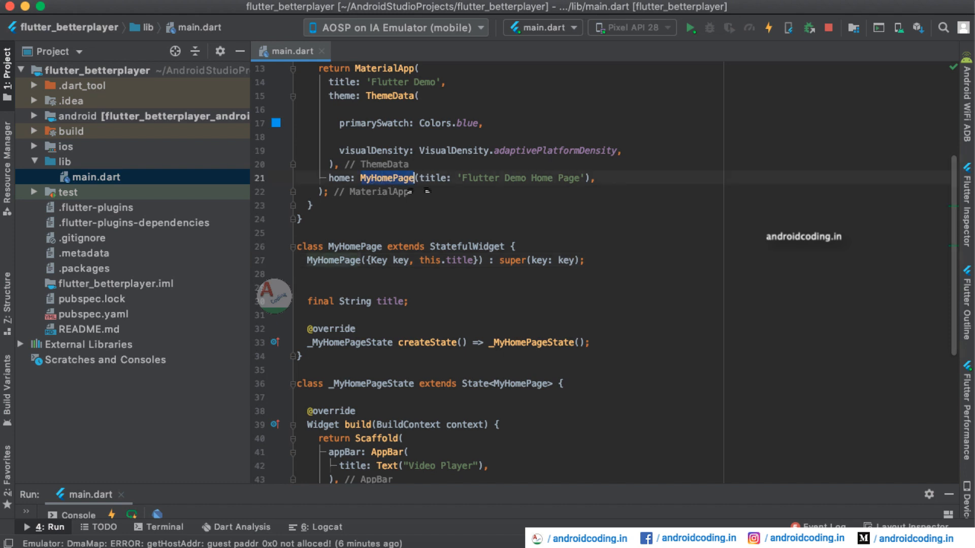
{"action": "double_click", "coordinate": [479, 178]}
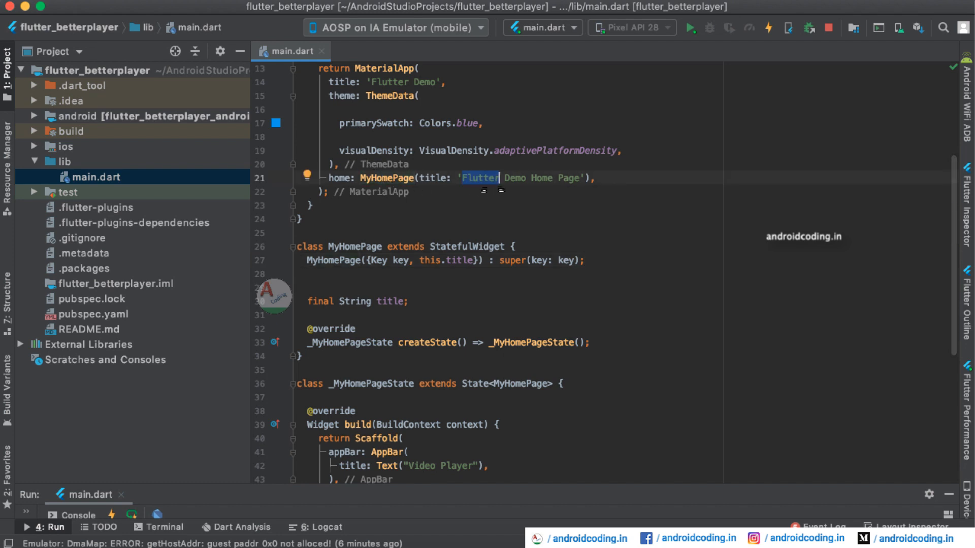
{"action": "scroll", "scroll_direction": "down", "scroll_amount": 3}
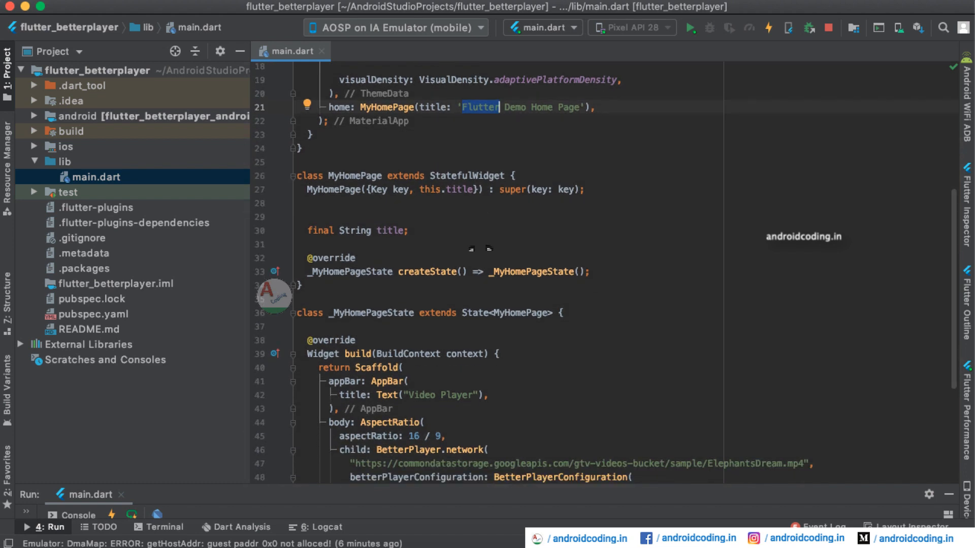
{"action": "scroll", "scroll_direction": "down", "scroll_amount": 3}
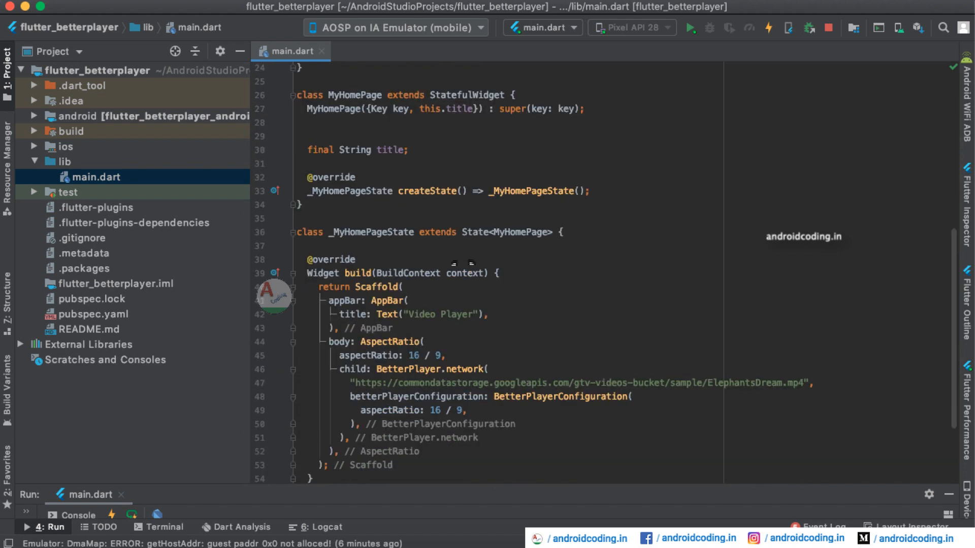
{"action": "scroll", "scroll_direction": "down", "scroll_amount": 3}
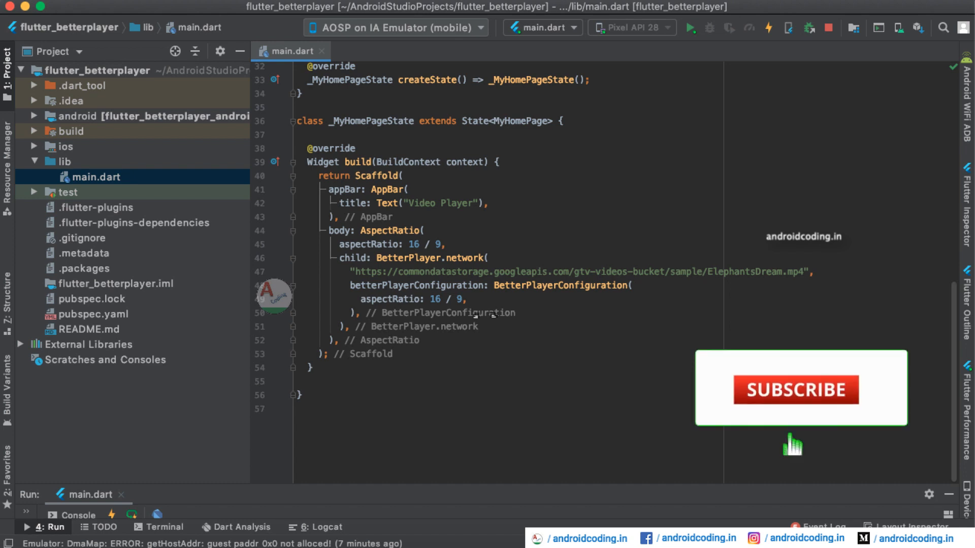
{"action": "left_click", "coordinate": [798, 389]}
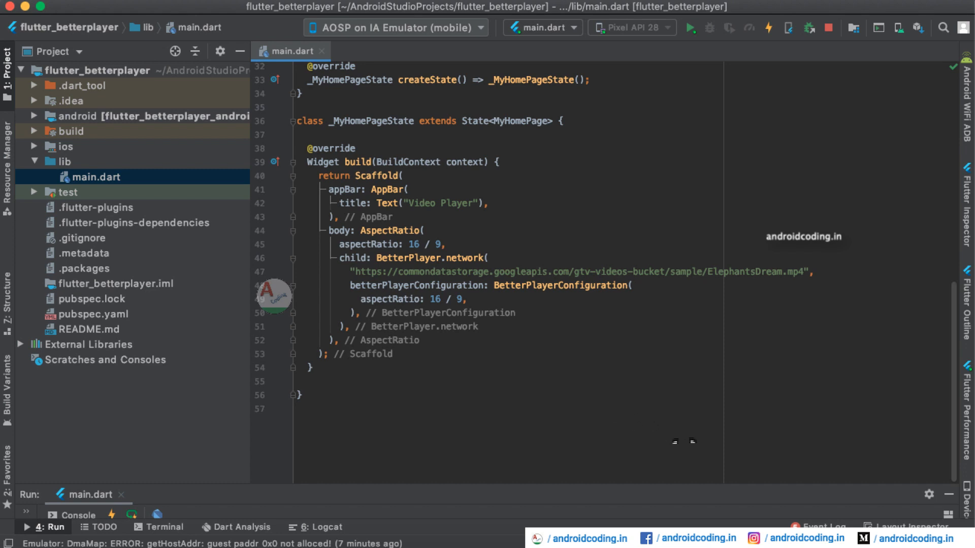
{"action": "left_click", "coordinate": [689, 27]}
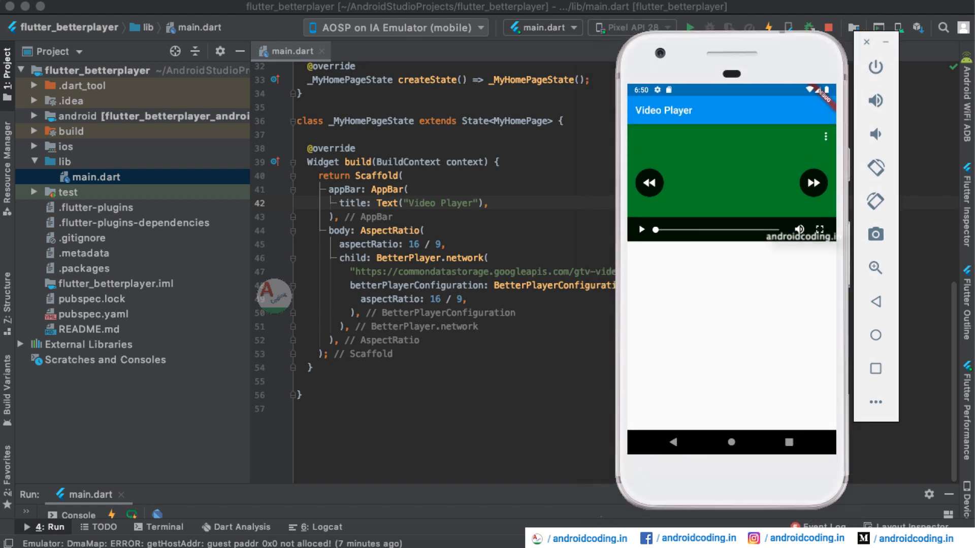
{"action": "left_click", "coordinate": [864, 42]}
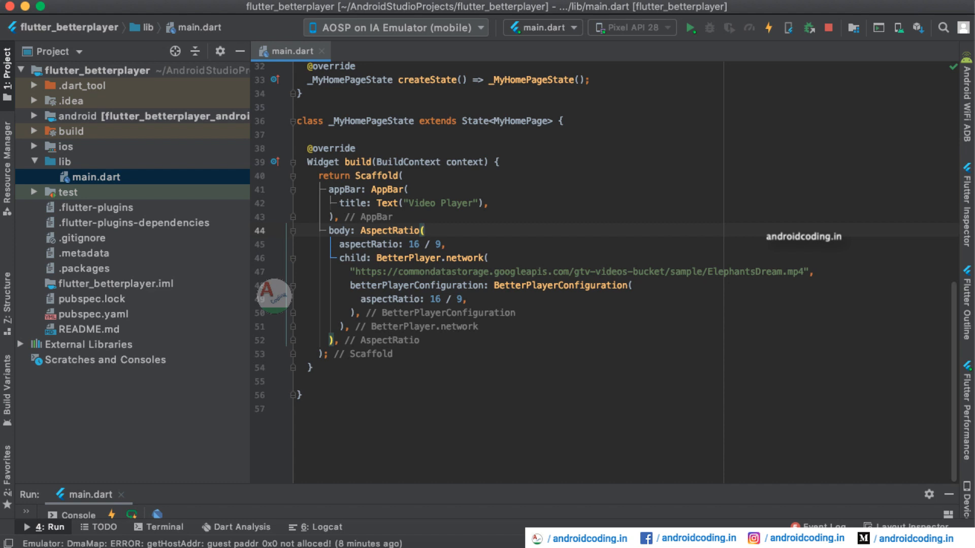
{"action": "double_click", "coordinate": [740, 271]}
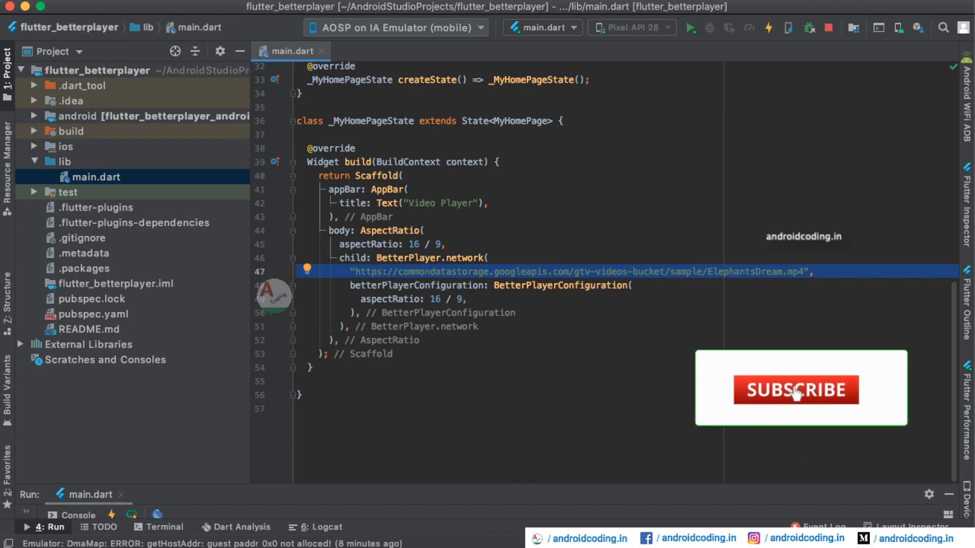
{"action": "left_click", "coordinate": [795, 389]}
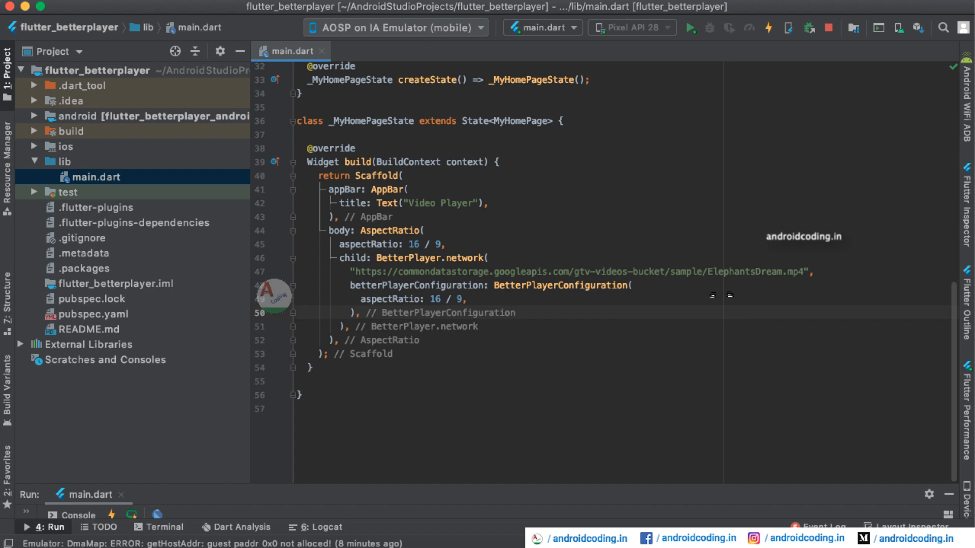
{"action": "mouse_move", "coordinate": [581, 286]}
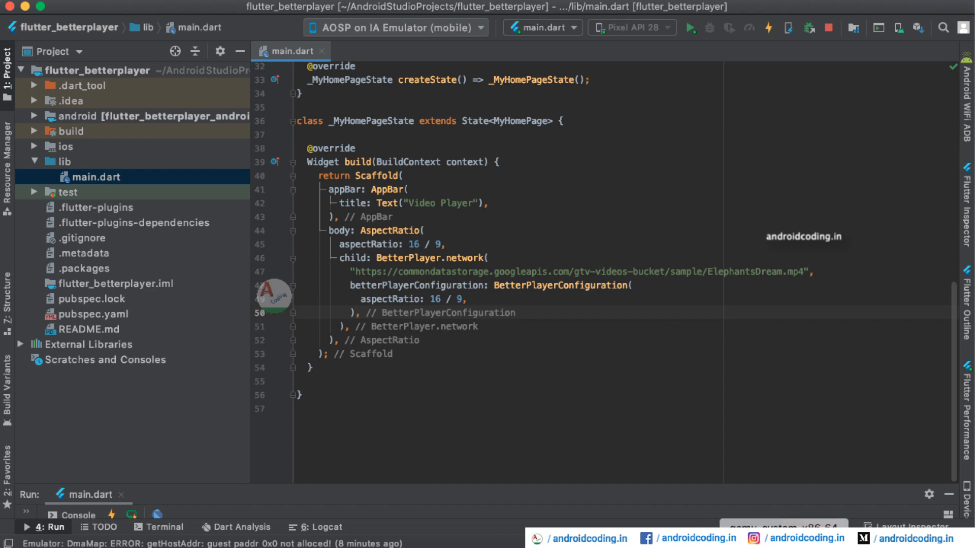
Step: Run the app on the emulator, play Elephants Dream, hide the controls, and go full screen
{"action": "left_click", "coordinate": [690, 28]}
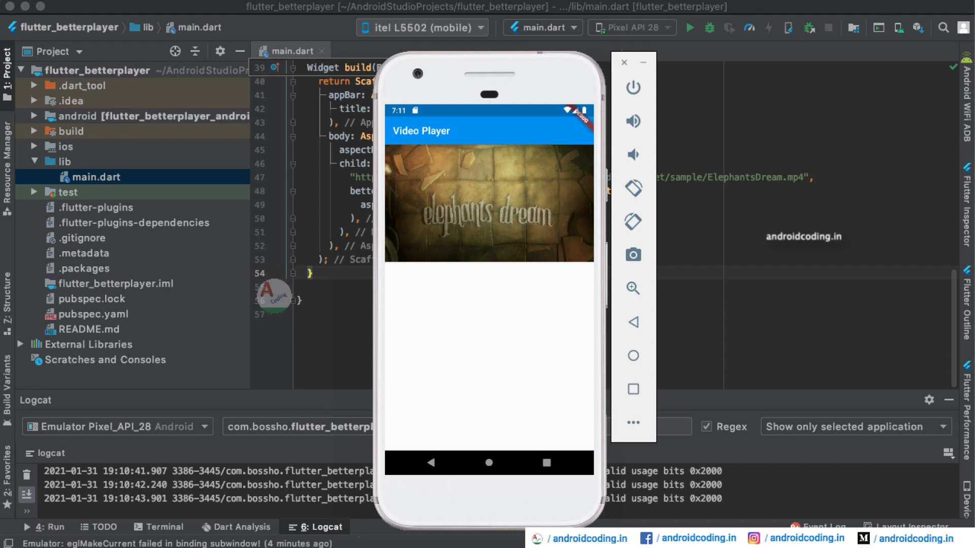
{"action": "left_click", "coordinate": [488, 202]}
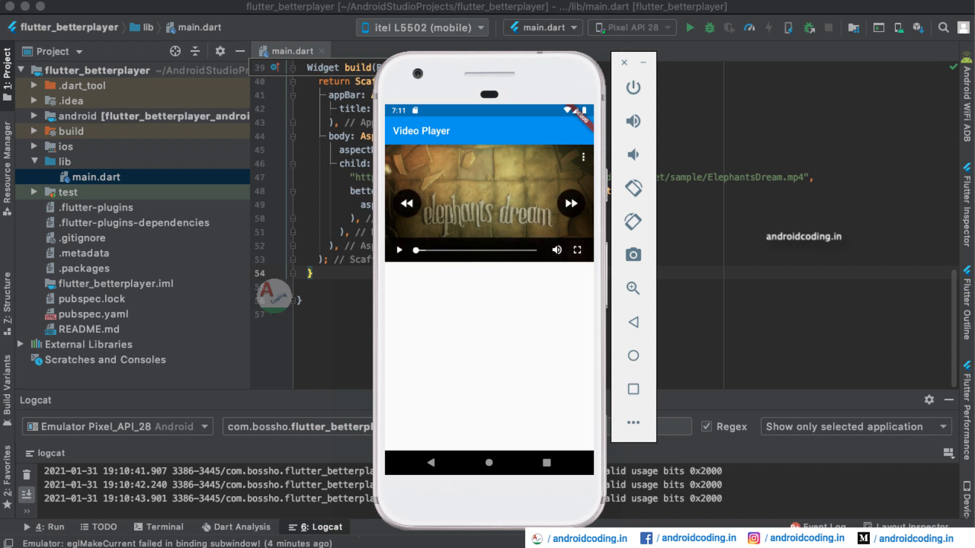
{"action": "left_click", "coordinate": [398, 249]}
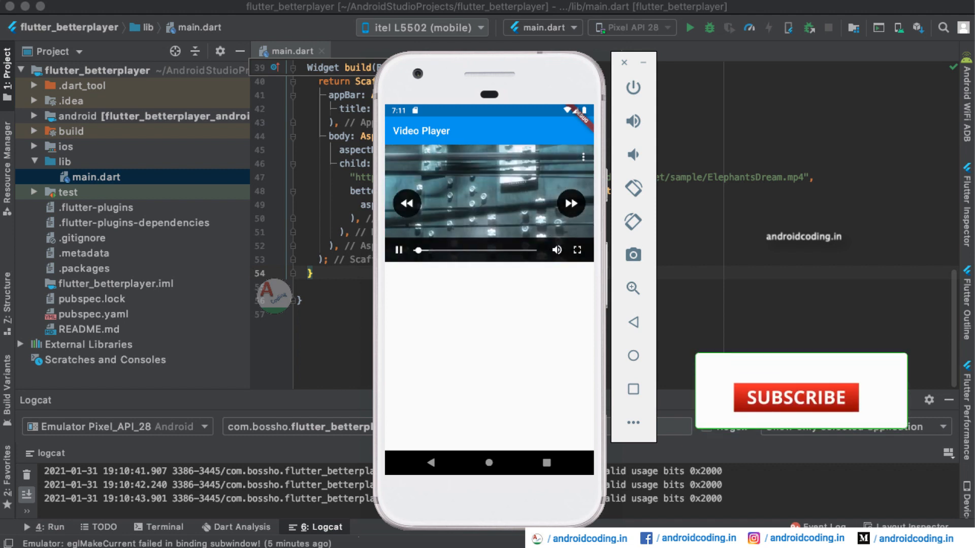
{"action": "left_click", "coordinate": [798, 397]}
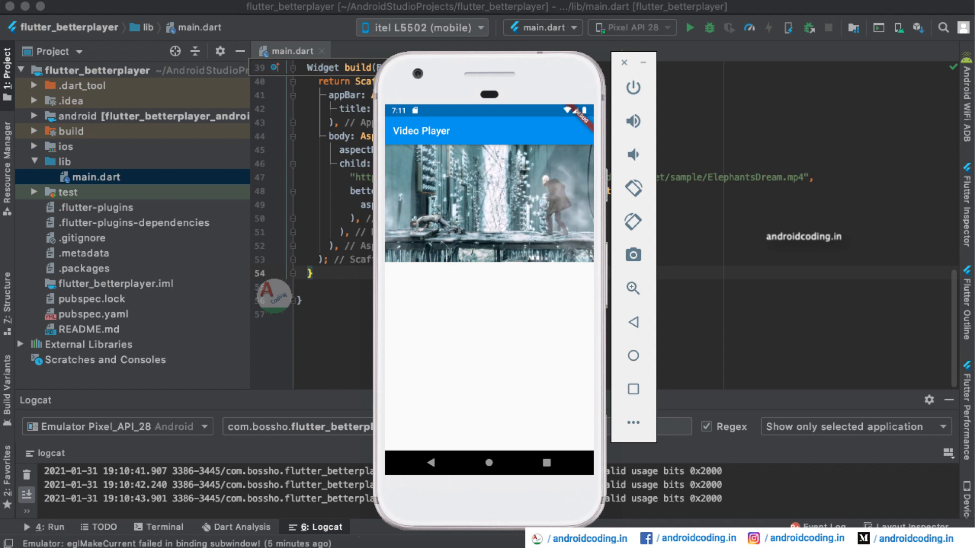
{"action": "left_click", "coordinate": [488, 200]}
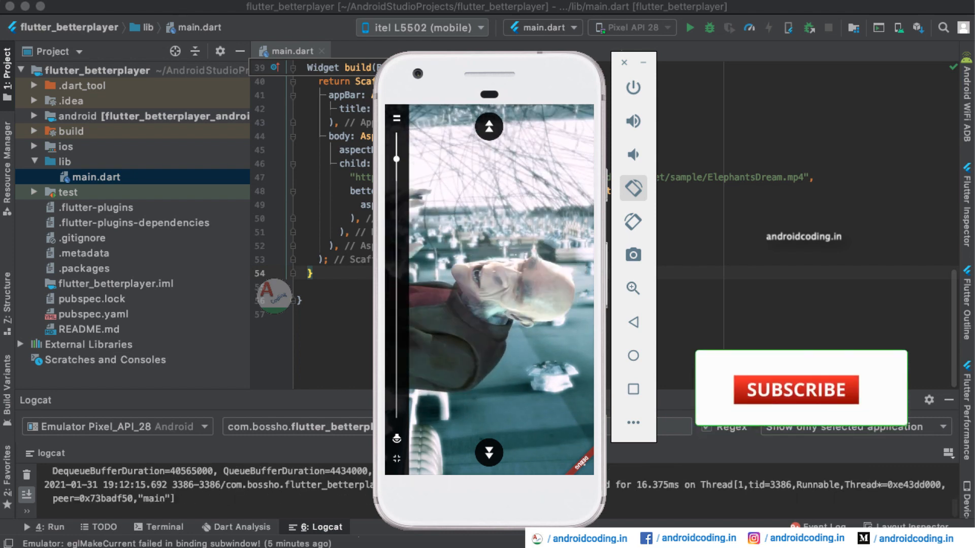
Step: Rotate the emulated phone to landscape and return to Android Studio
{"action": "left_click", "coordinate": [797, 390]}
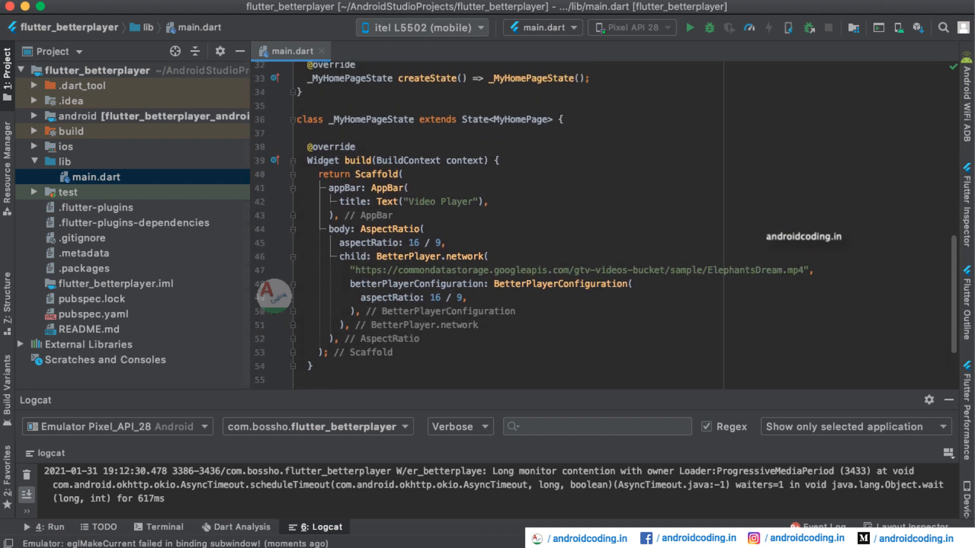
Step: Rerun the app and scroll through main.dart's BetterPlayerPlaylist and createDataSet code
{"action": "scroll", "scroll_direction": "down", "scroll_amount": 3}
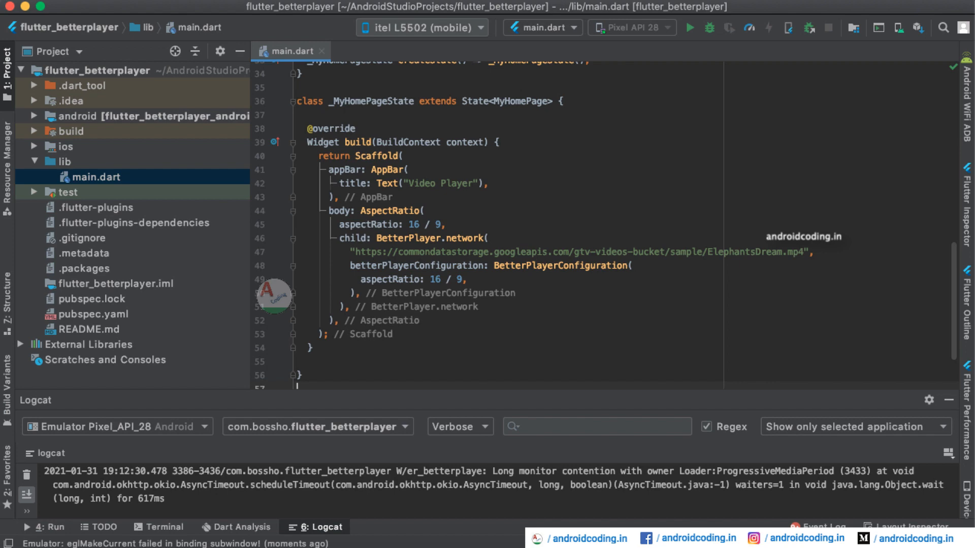
{"action": "left_click", "coordinate": [689, 27]}
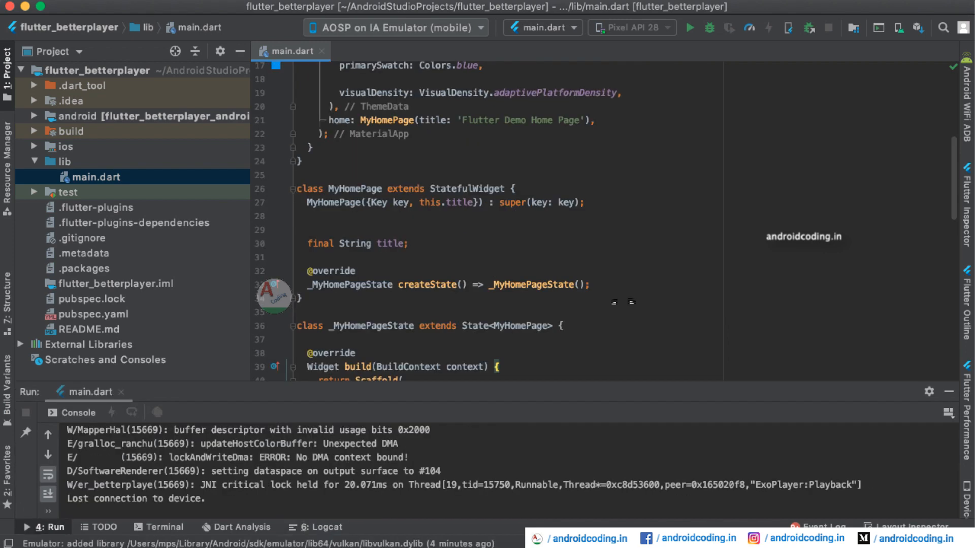
{"action": "scroll", "scroll_direction": "down", "scroll_amount": 3}
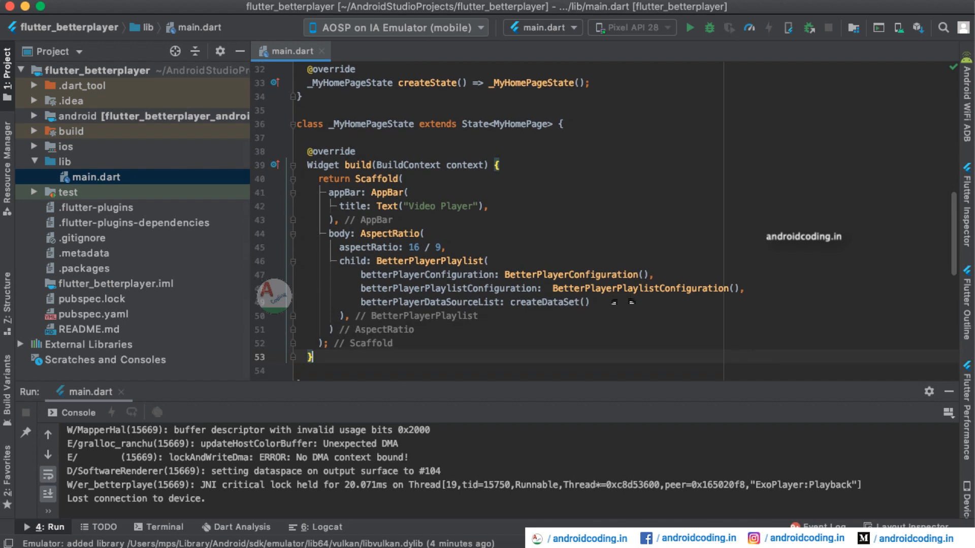
{"action": "scroll", "scroll_direction": "down", "scroll_amount": 3}
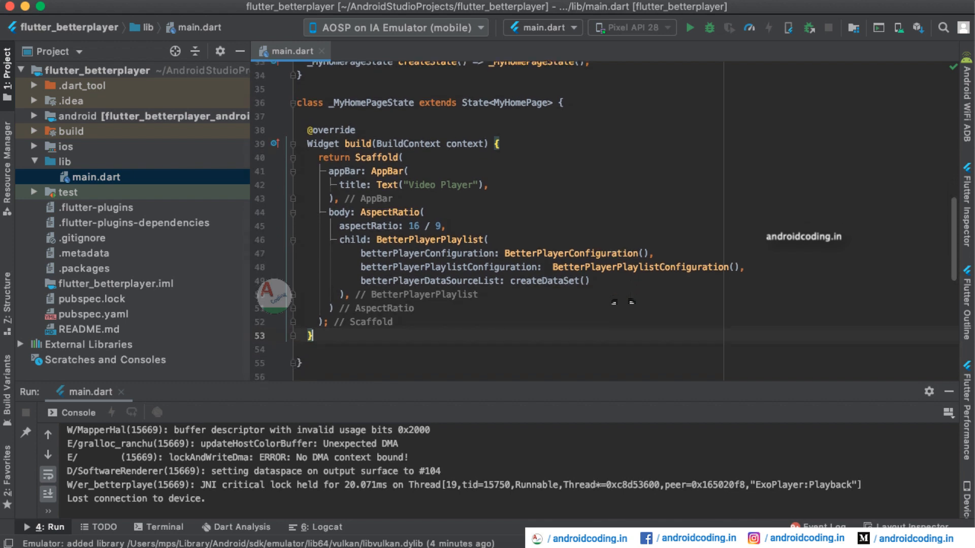
{"action": "scroll", "scroll_direction": "down", "scroll_amount": 3}
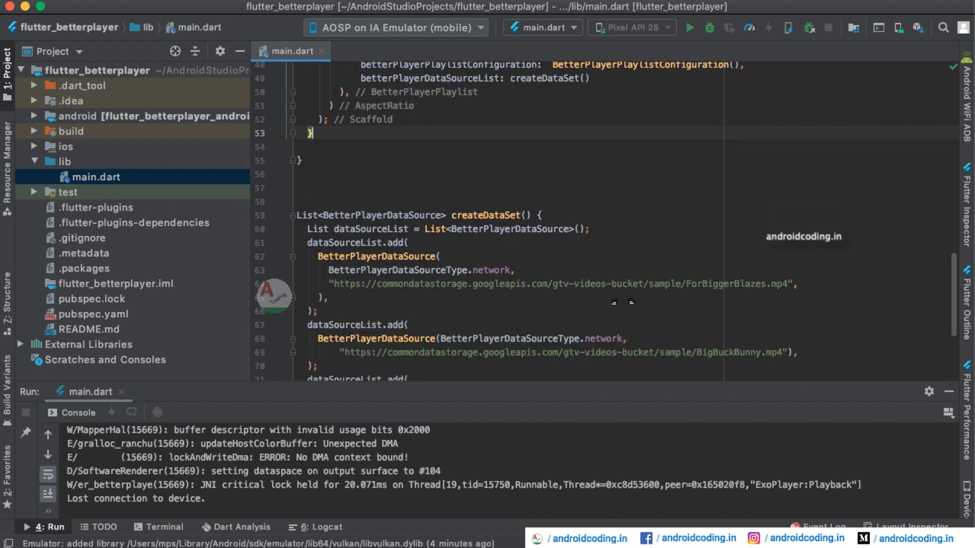
{"action": "scroll", "scroll_direction": "down", "scroll_amount": 3}
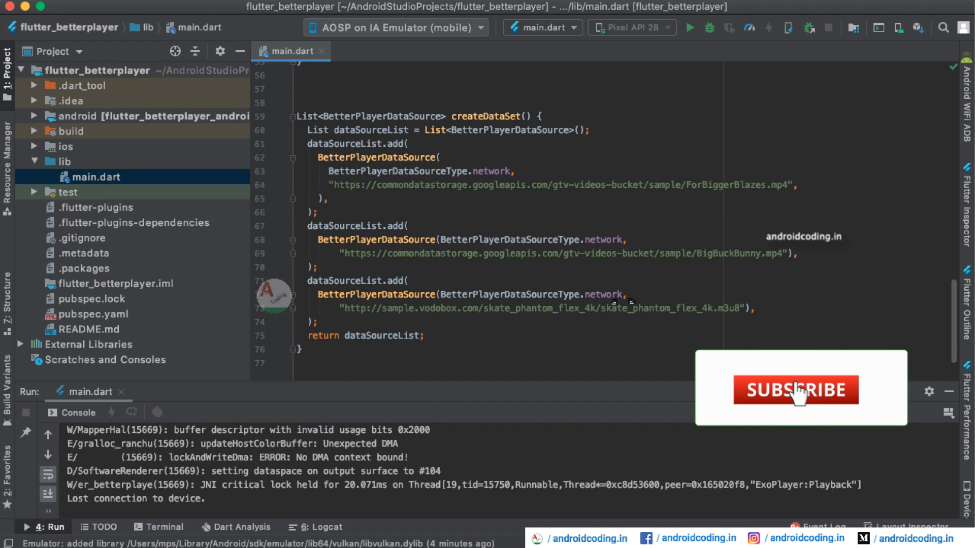
{"action": "left_click", "coordinate": [797, 390]}
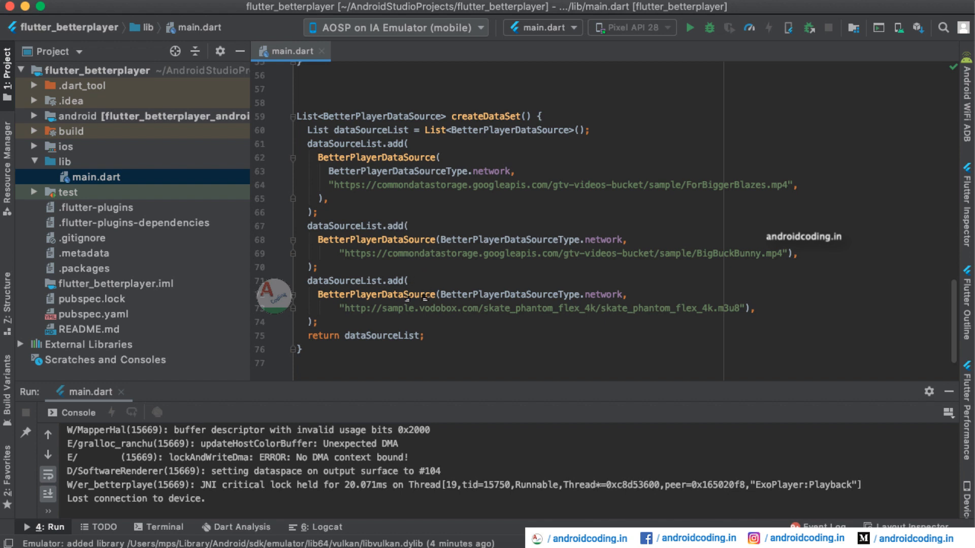
{"action": "mouse_move", "coordinate": [491, 289]}
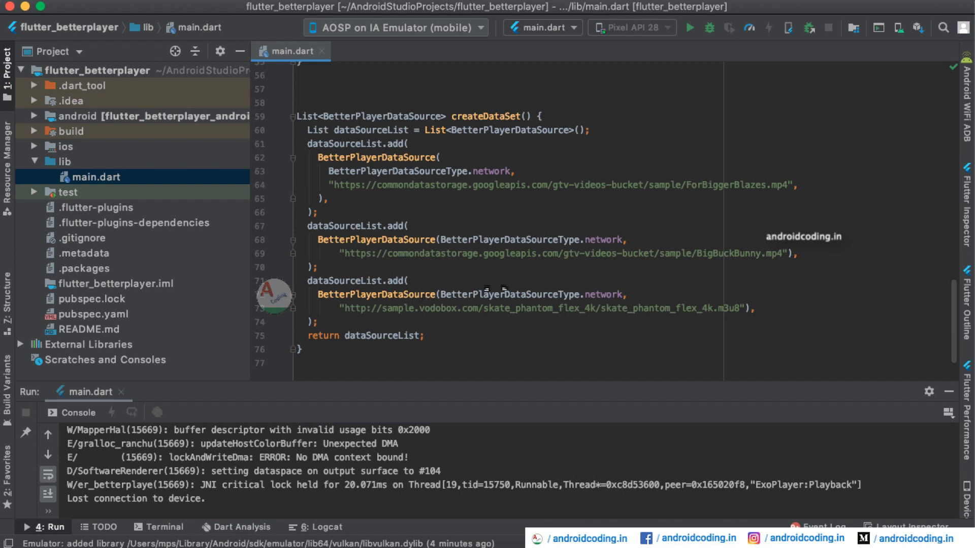
Step: Highlight the createDataSet call feeding the playlist and bring the running emulator app into view
{"action": "scroll", "scroll_direction": "up", "scroll_amount": 3}
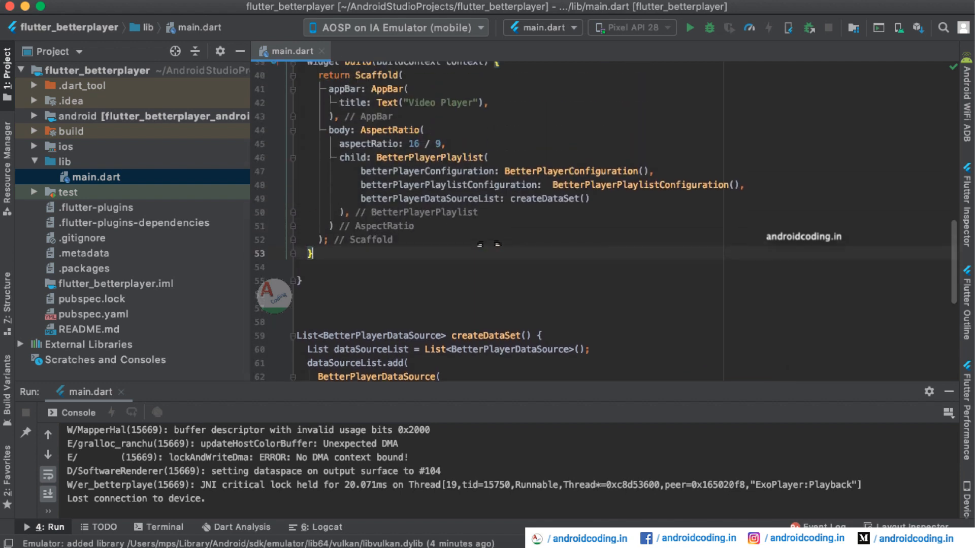
{"action": "scroll", "scroll_direction": "up", "scroll_amount": 3}
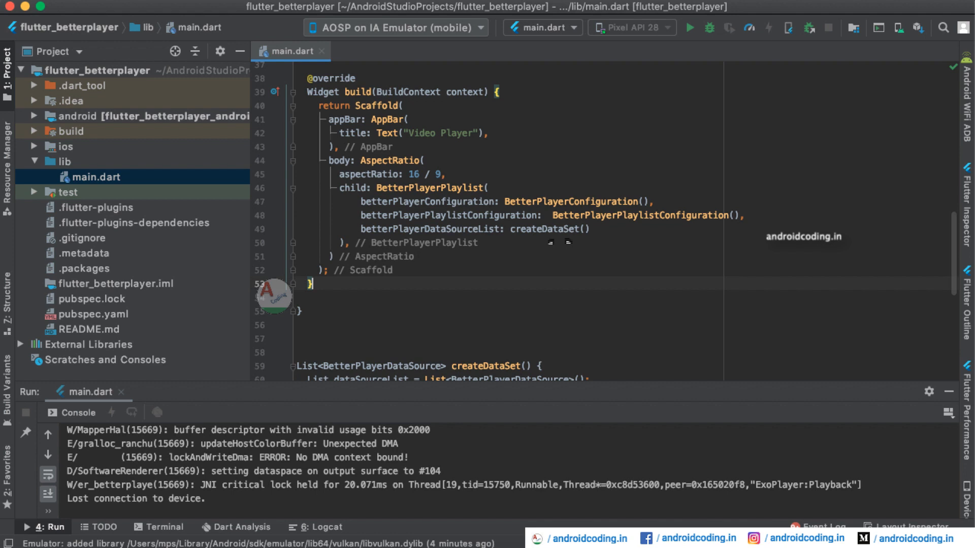
{"action": "double_click", "coordinate": [544, 229]}
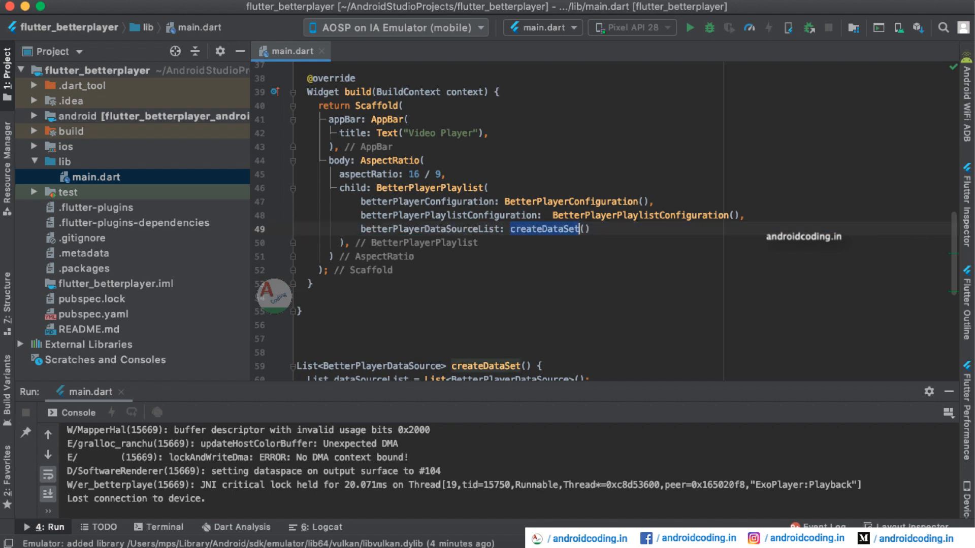
{"action": "scroll", "scroll_direction": "down", "scroll_amount": 3}
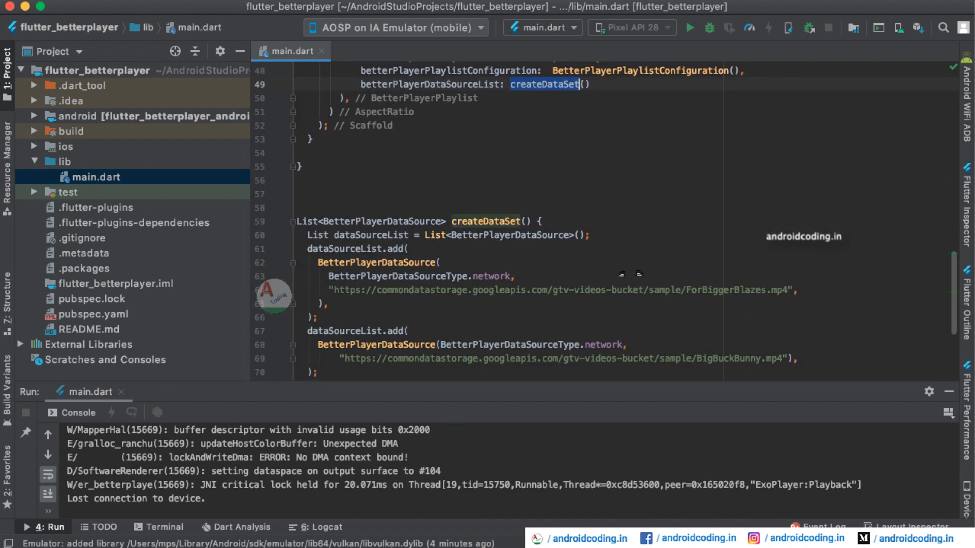
{"action": "left_click", "coordinate": [688, 28]}
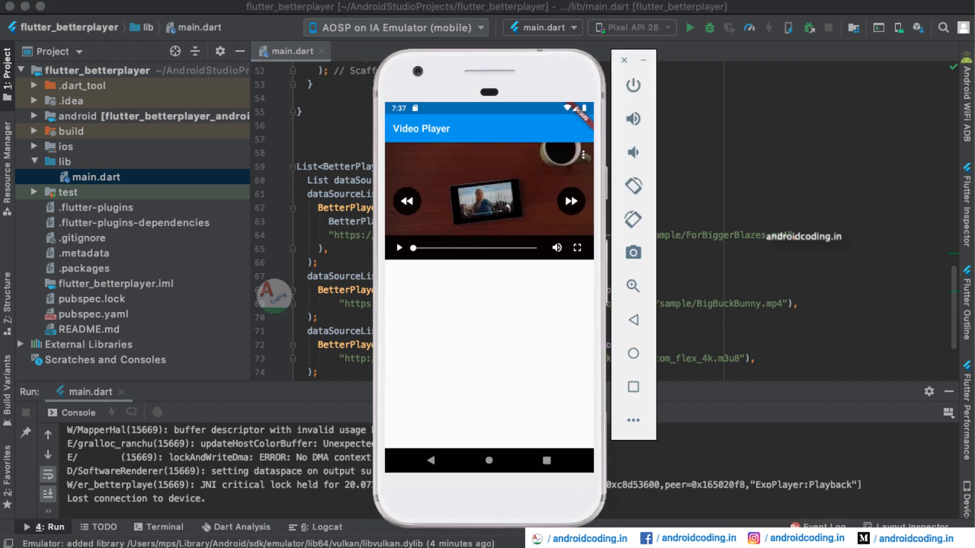
Step: Play the first playlist clip and advance to Big Buck Bunny, then return to the editor
{"action": "left_click", "coordinate": [399, 247]}
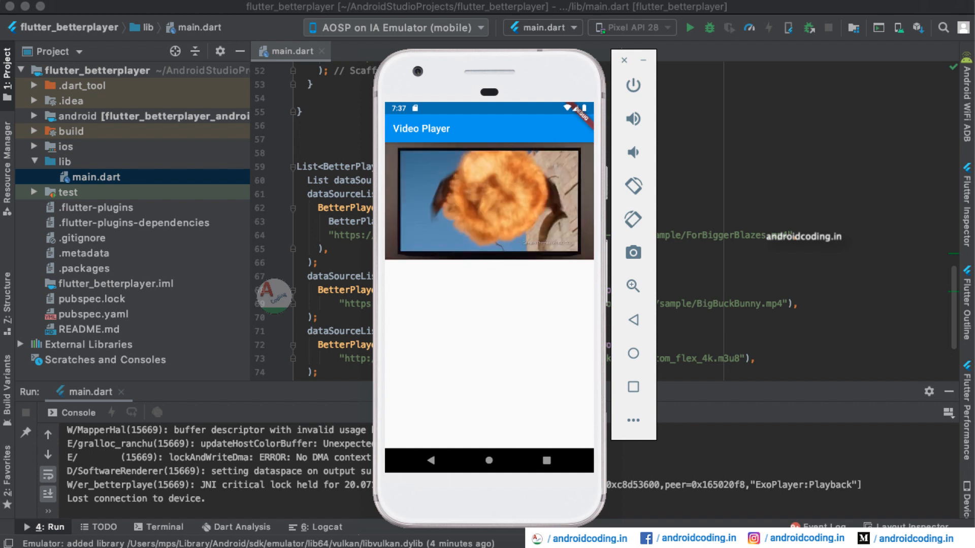
{"action": "left_click", "coordinate": [489, 200]}
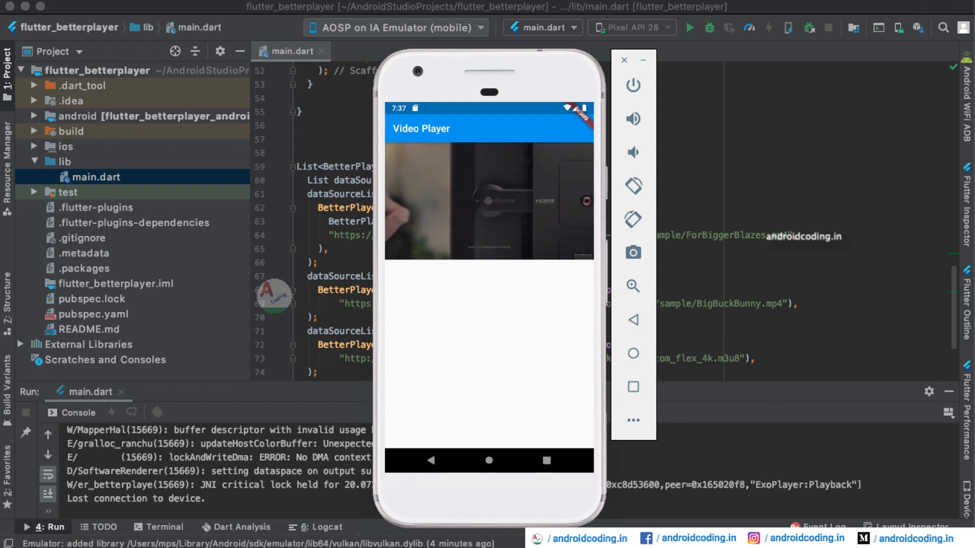
{"action": "left_click", "coordinate": [488, 205]}
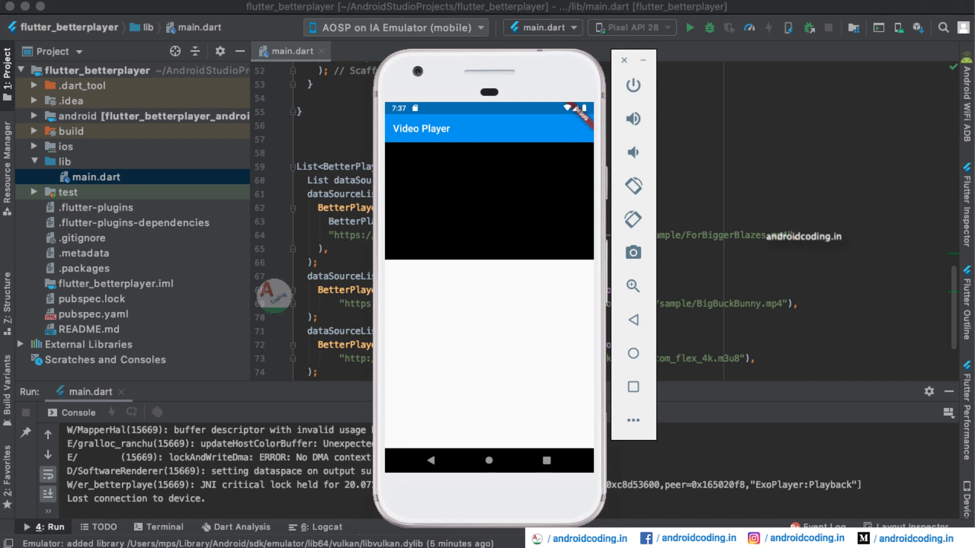
{"action": "left_click", "coordinate": [488, 199]}
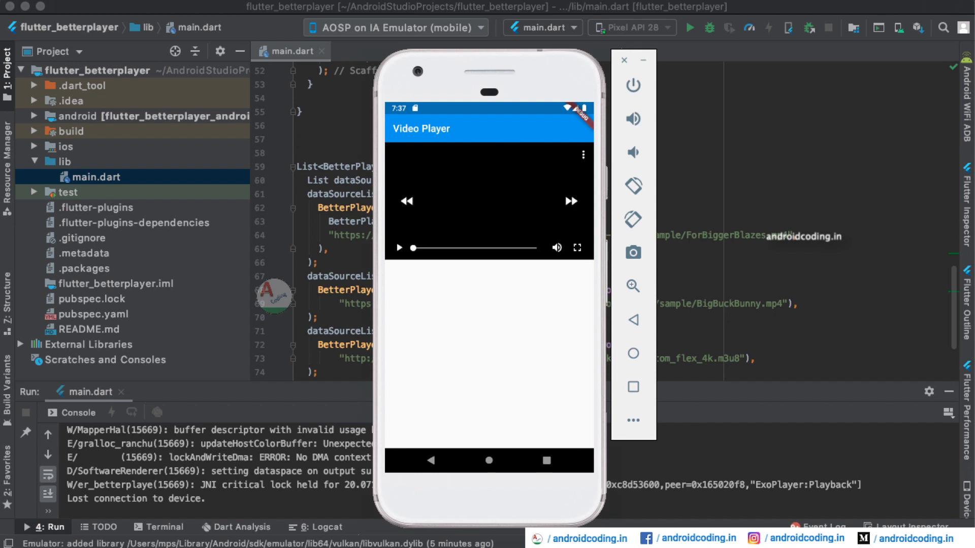
{"action": "left_click", "coordinate": [414, 247]}
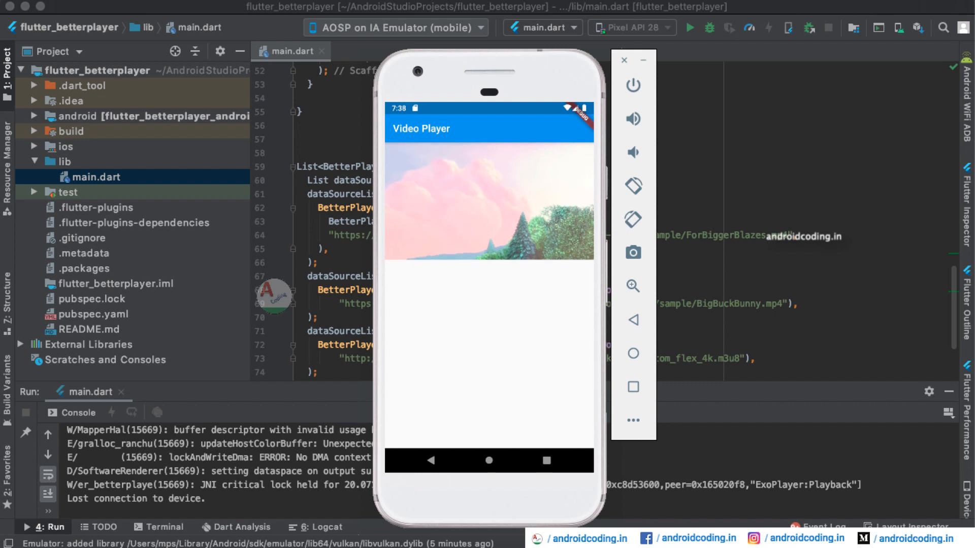
{"action": "left_click", "coordinate": [489, 199]}
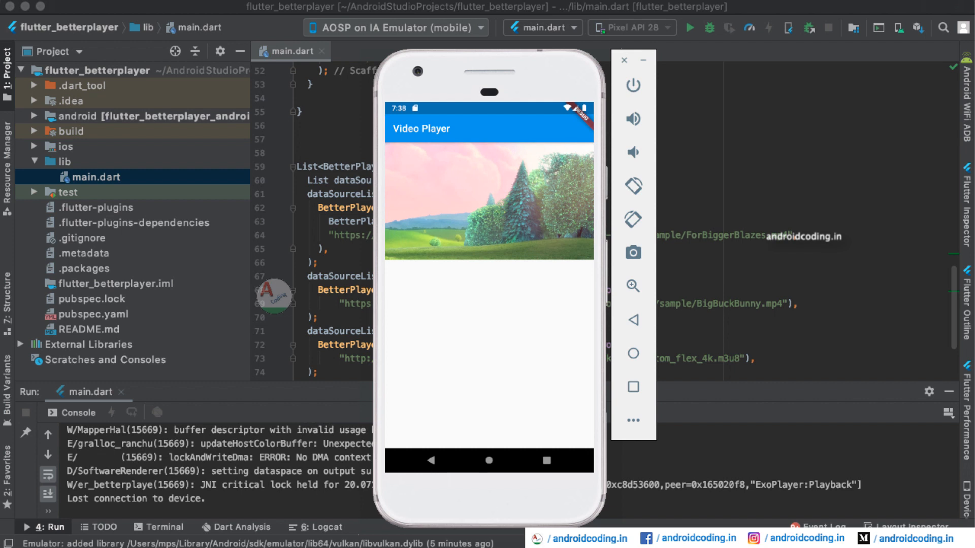
{"action": "left_click", "coordinate": [487, 199]}
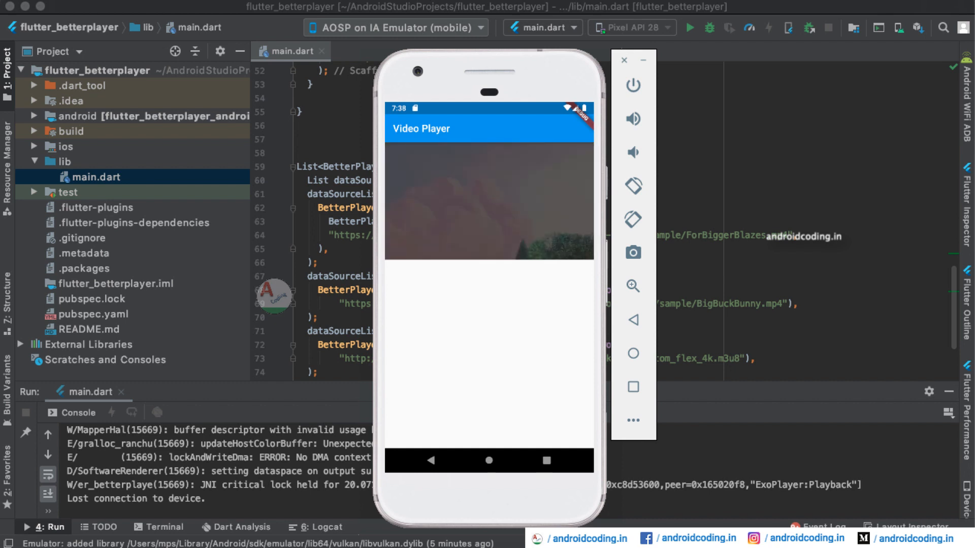
{"action": "left_click", "coordinate": [489, 199]}
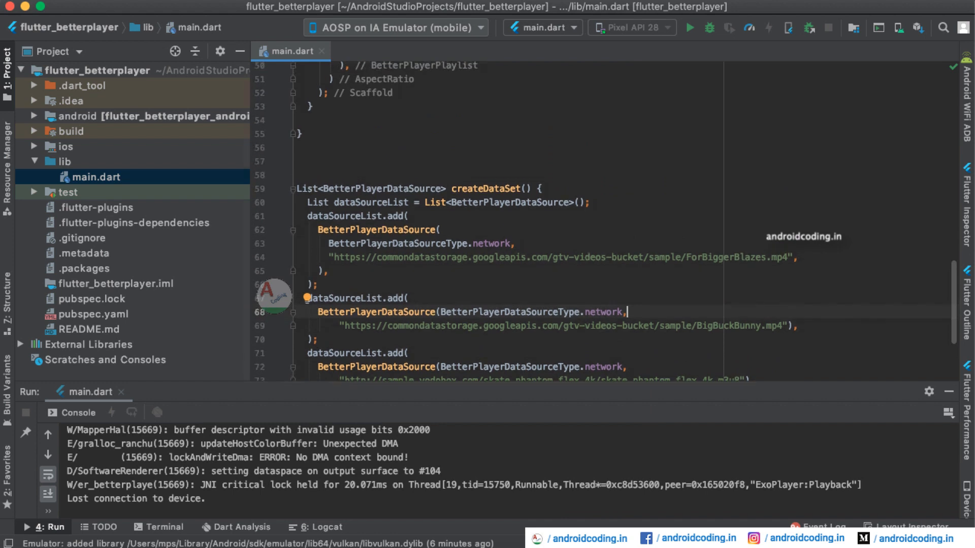
Step: Dismiss the emulator and scroll the editor up to createDataSet's three video sources
{"action": "scroll", "scroll_direction": "up", "scroll_amount": 3}
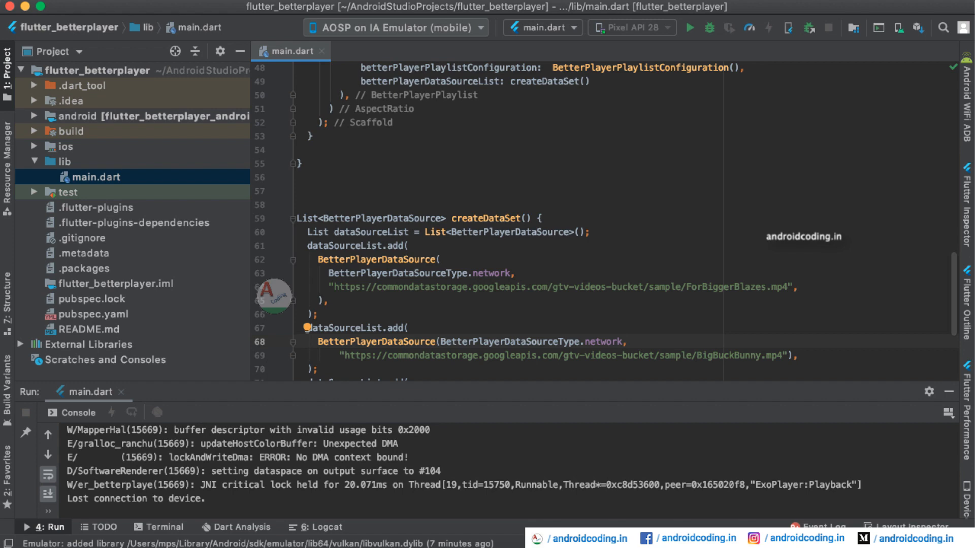
{"action": "left_click", "coordinate": [320, 526]}
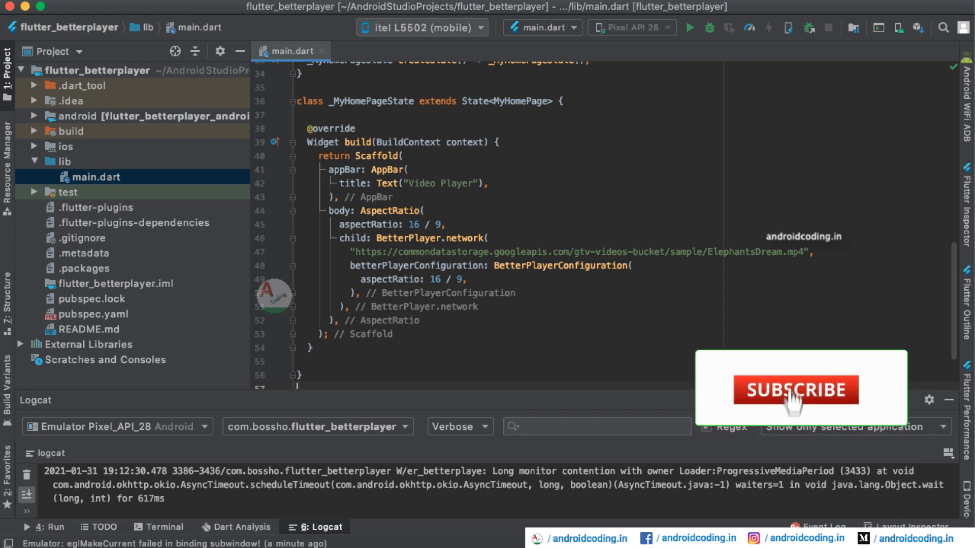
Step: Show Logcat beneath the single BetterPlayer.network ElephantsDream version of main.dart
{"action": "left_click", "coordinate": [797, 389]}
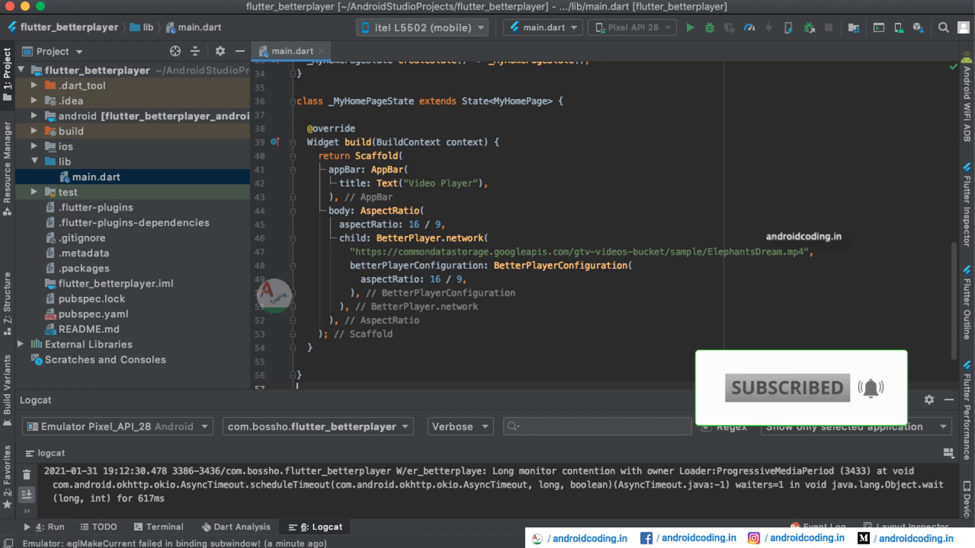